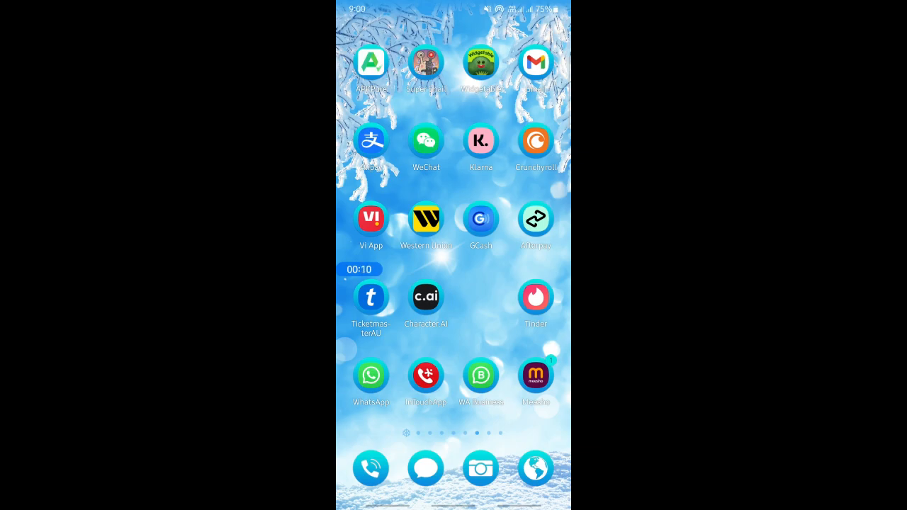
Launch Character AI and land in the chat with Lyle.
{"action": "left_click", "coordinate": [425, 298]}
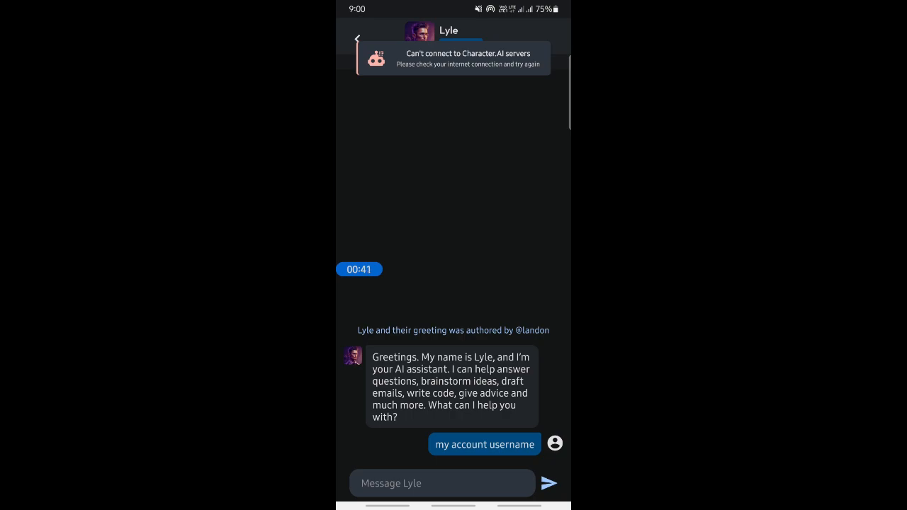
Reach the share sheet for Lyle via the chat's character options and Share Character.
{"action": "left_click", "coordinate": [448, 31]}
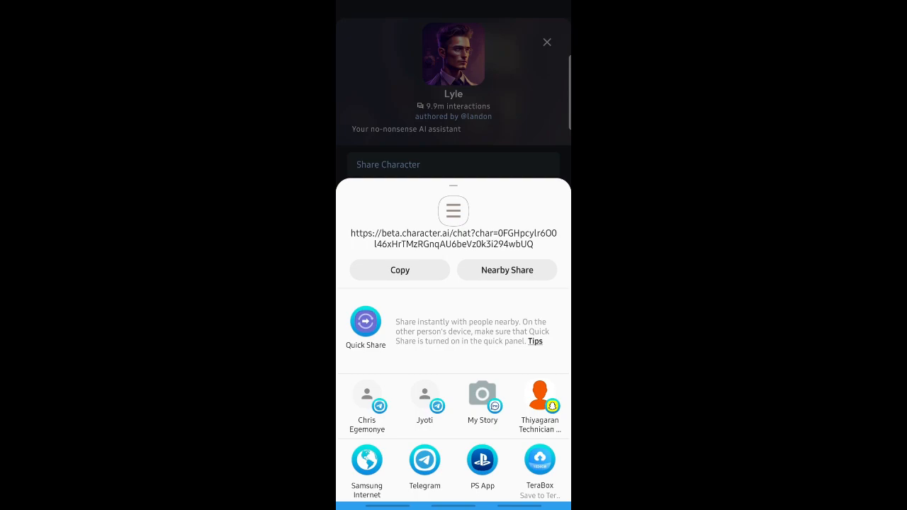
Copy Lyle's chat share link to the clipboard, showing the 'Copied' confirmation.
{"action": "left_click", "coordinate": [400, 269]}
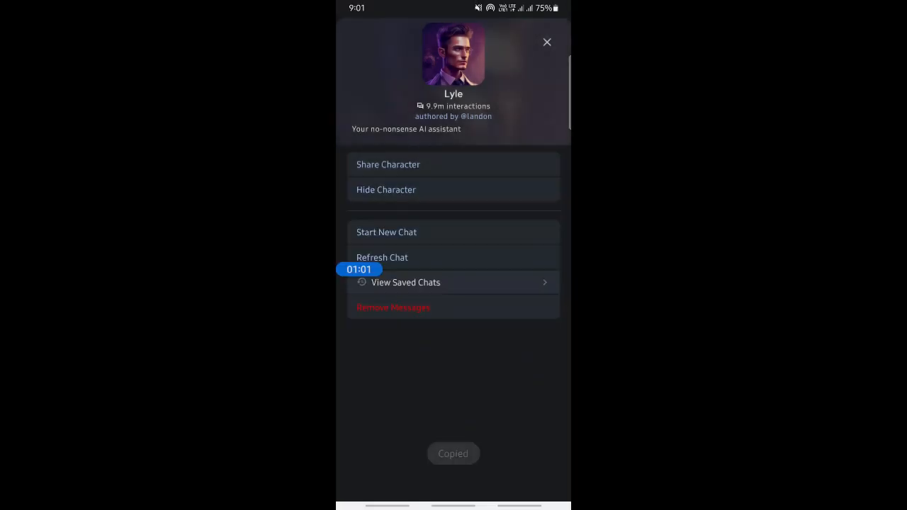